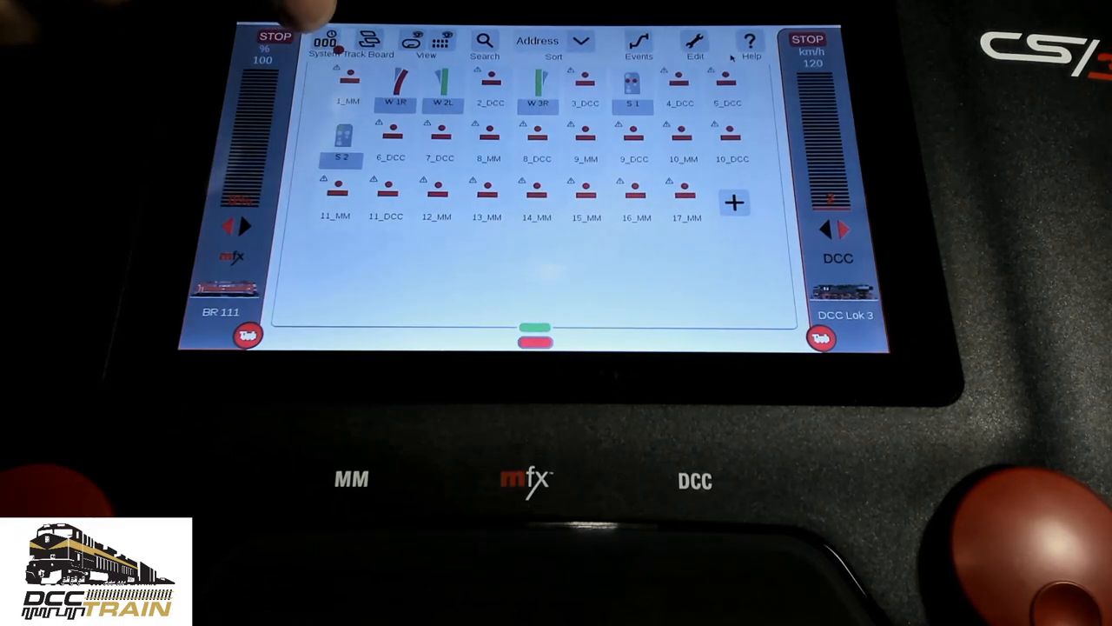
Step: Show the System/Settings network overview with CS3, TFP3 and mobile devices
left_click(327, 43)
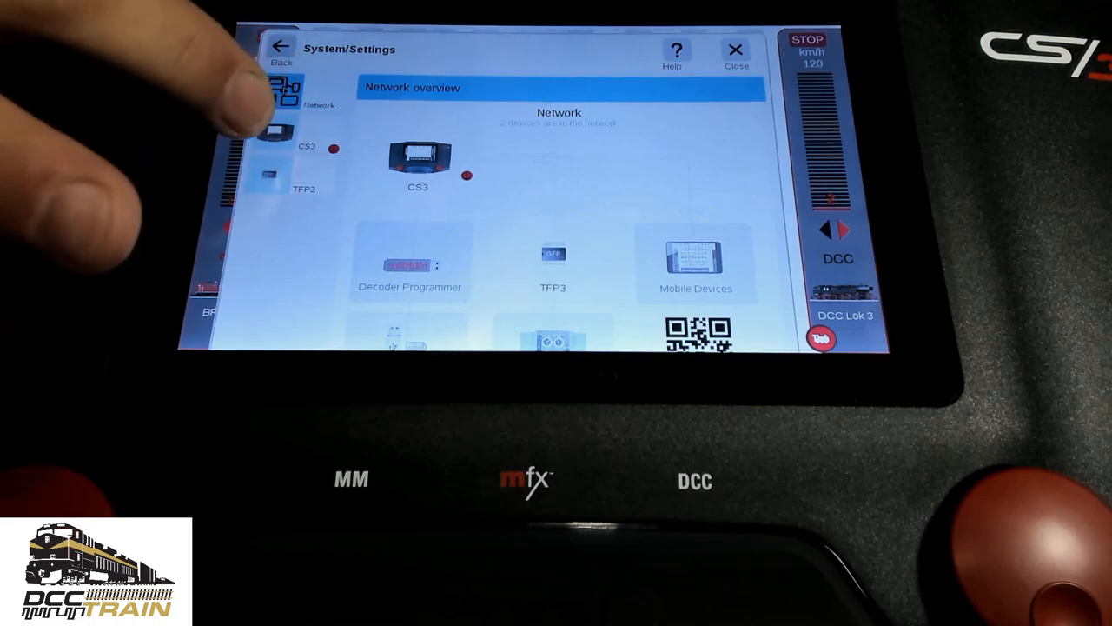
Step: Display the CS3 2810 network details with its DHCP-assigned IP address
left_click(282, 136)
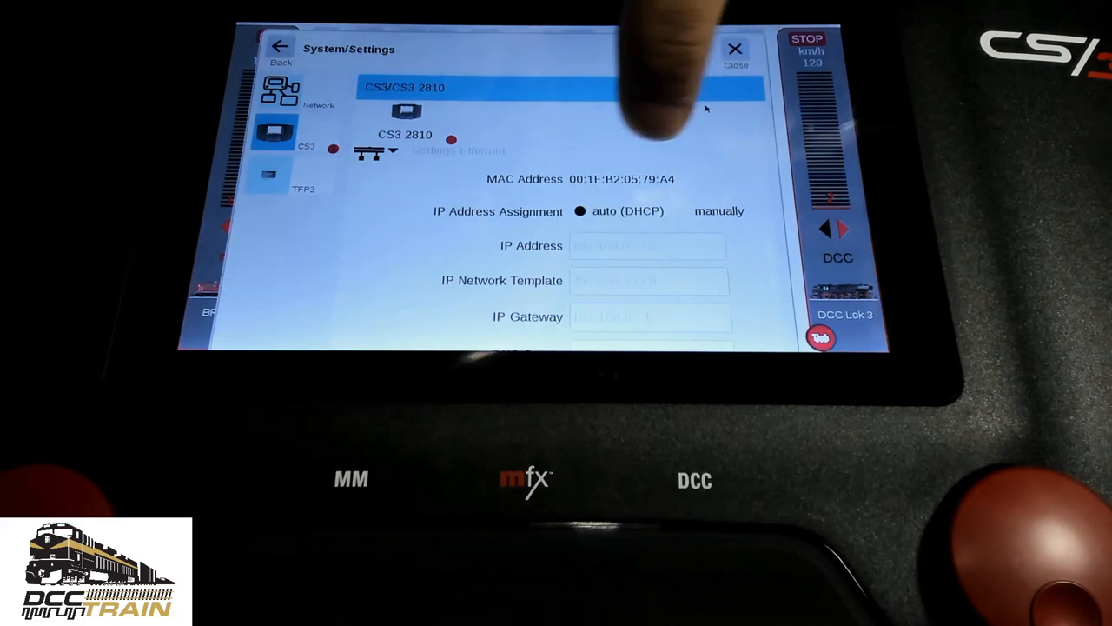
scroll("up", 3)
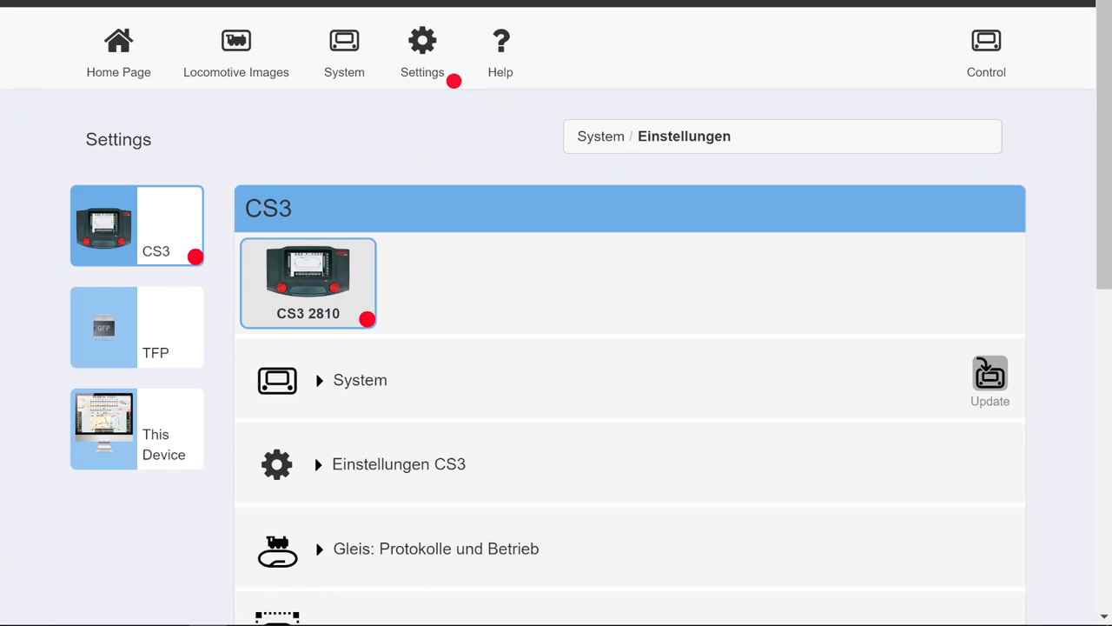
mouse_move(420, 49)
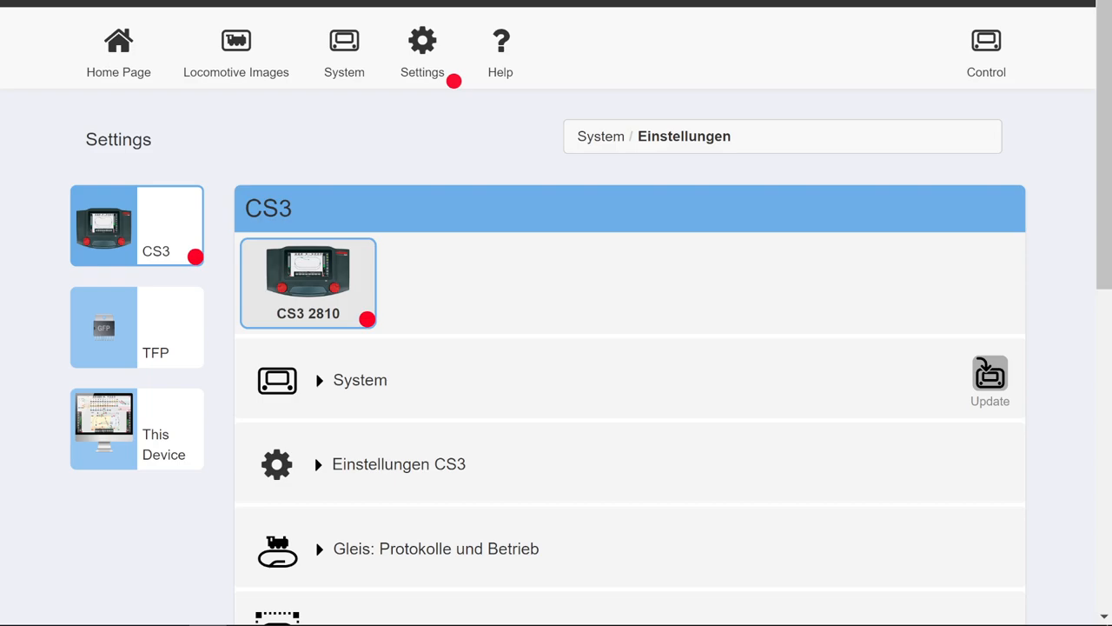
mouse_move(990, 373)
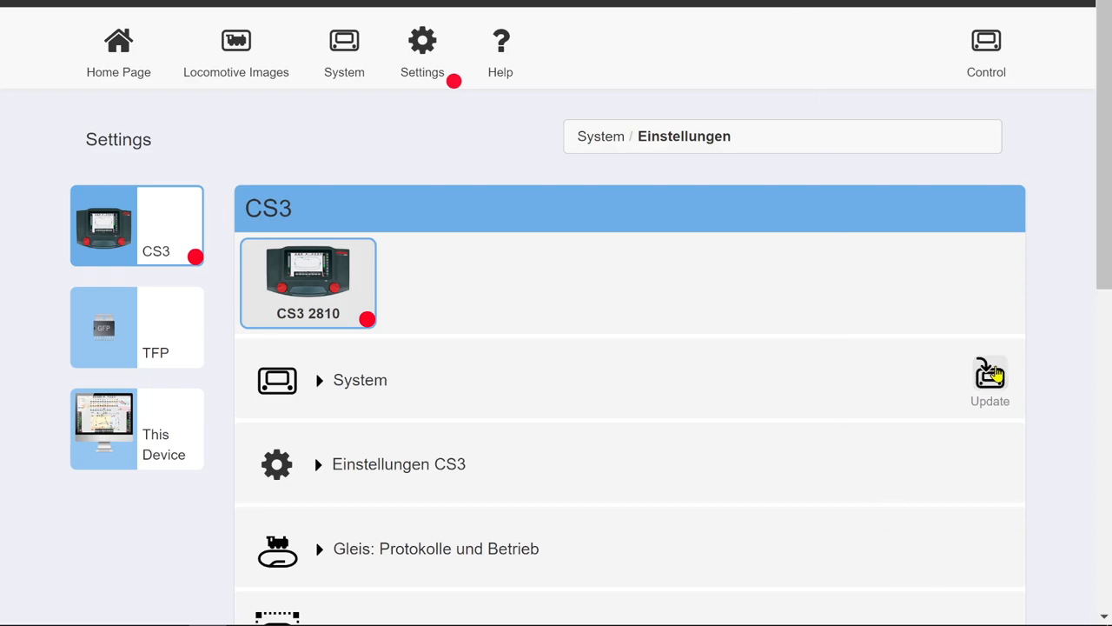
mouse_move(118, 49)
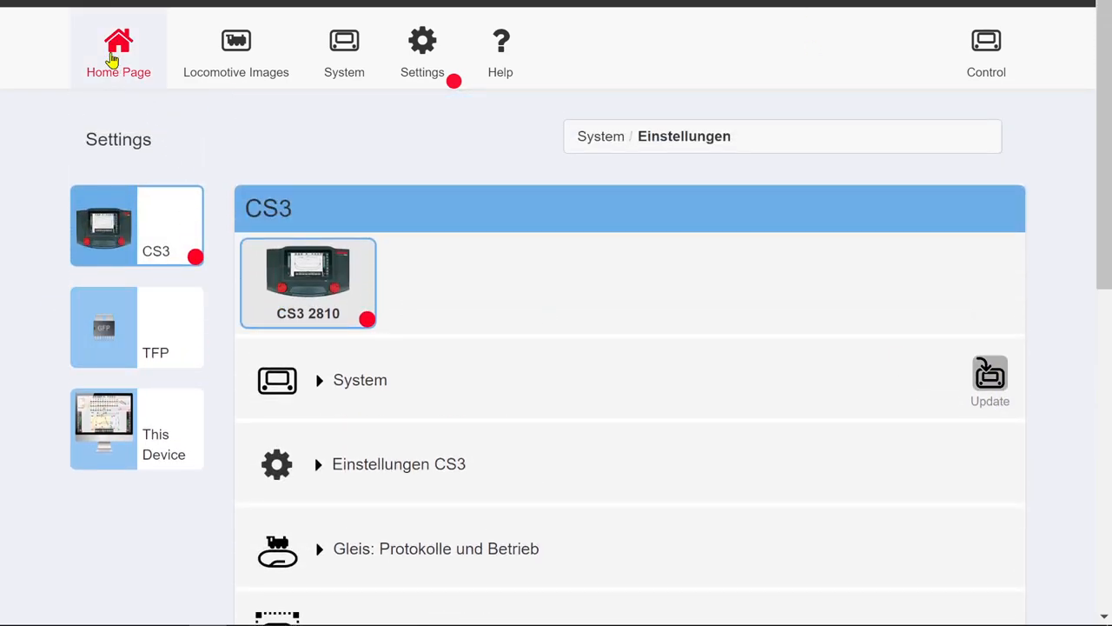
left_click(118, 52)
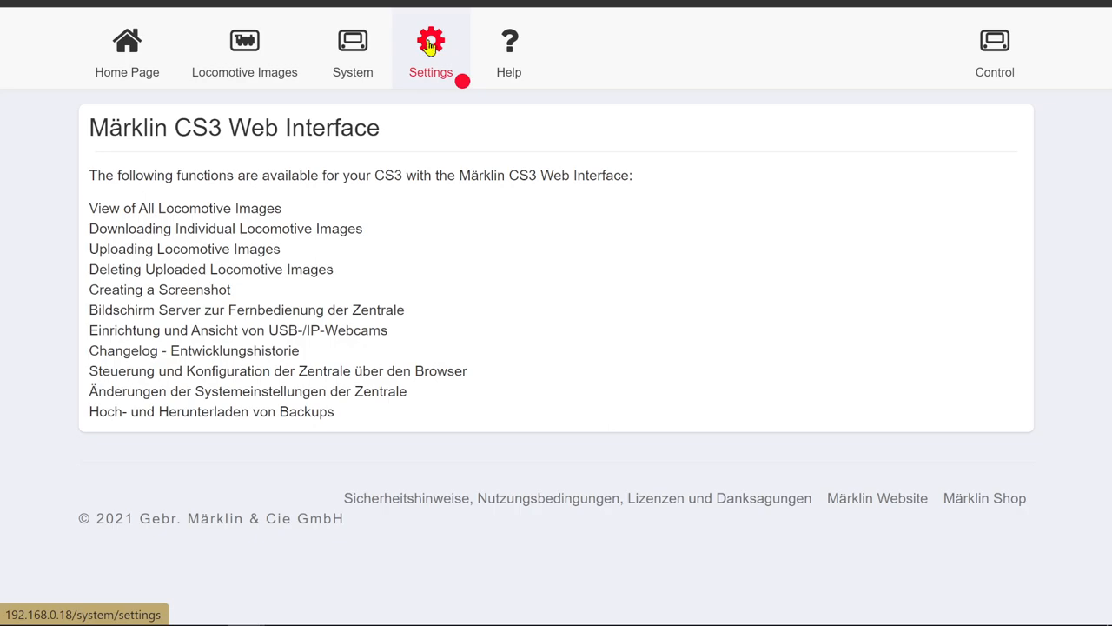
left_click(431, 42)
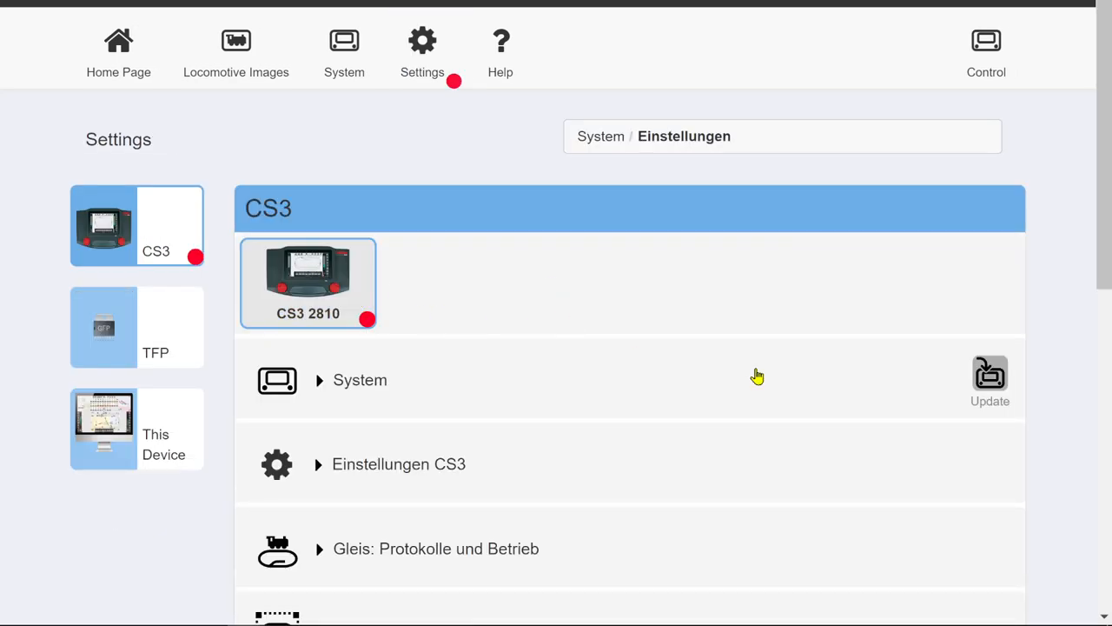
left_click(990, 379)
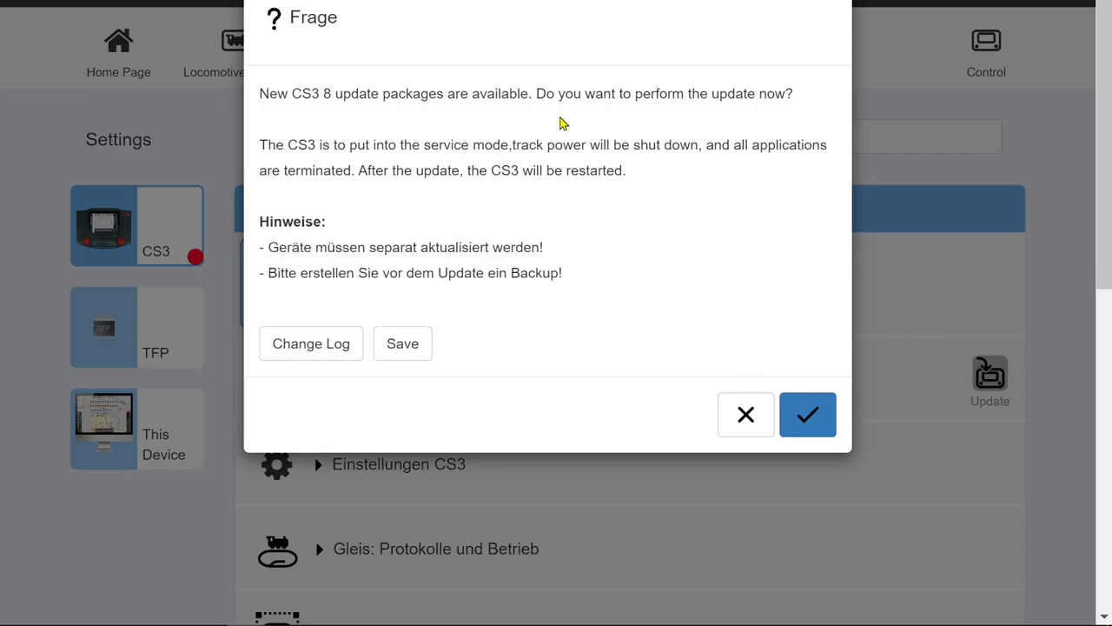
left_click(744, 414)
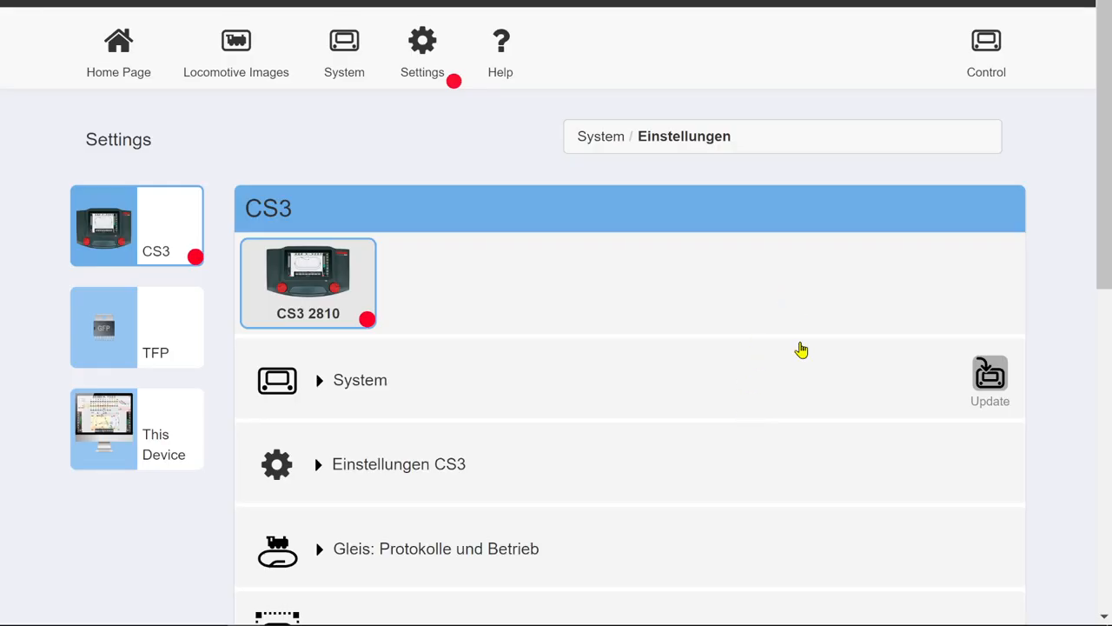